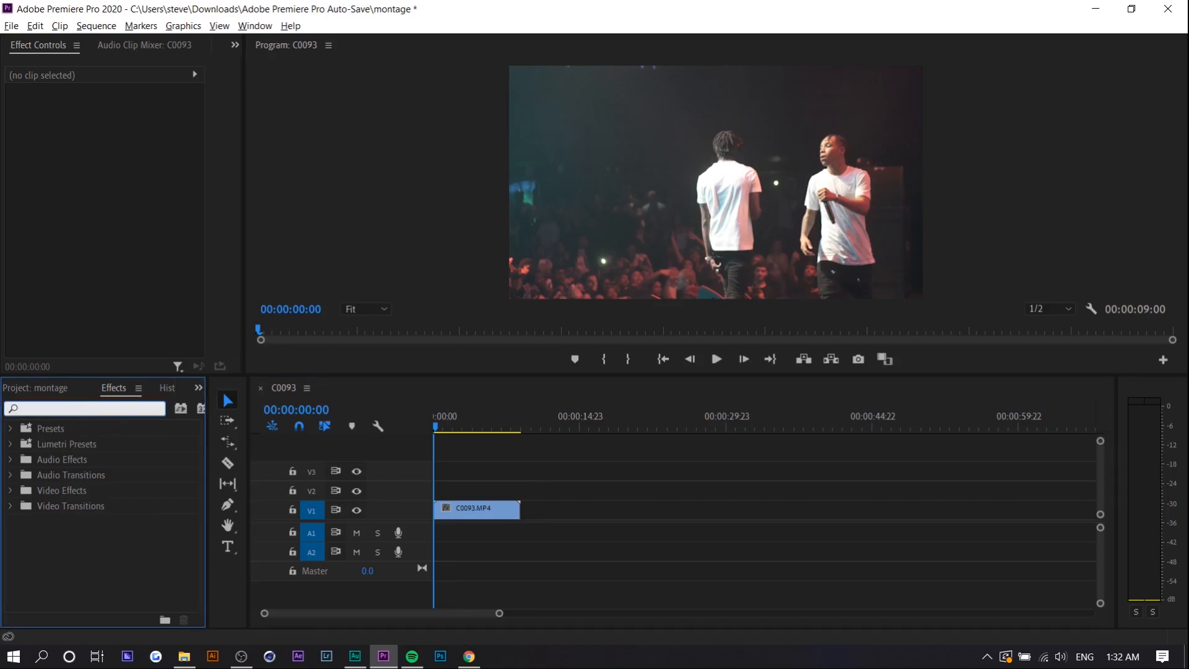
Step: Apply Posterize Time to C0093.MP4 and verify its 59.94 fps source frame rate
{"action": "type", "text": "poster"}
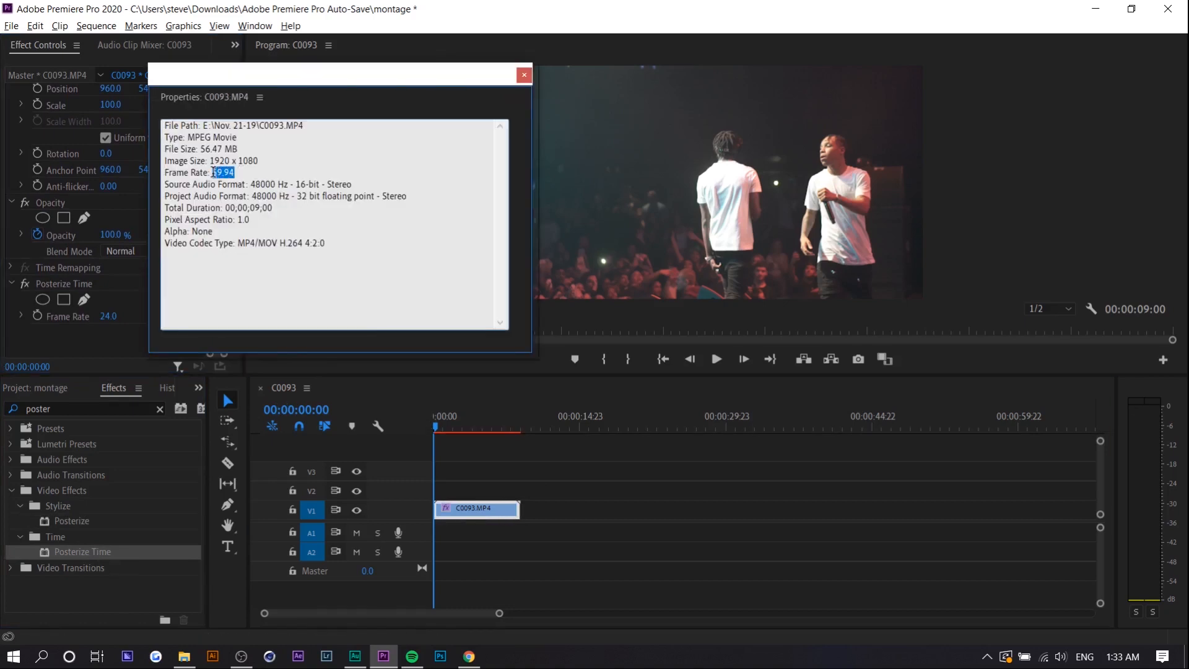
{"action": "mouse_move", "coordinate": [493, 80]}
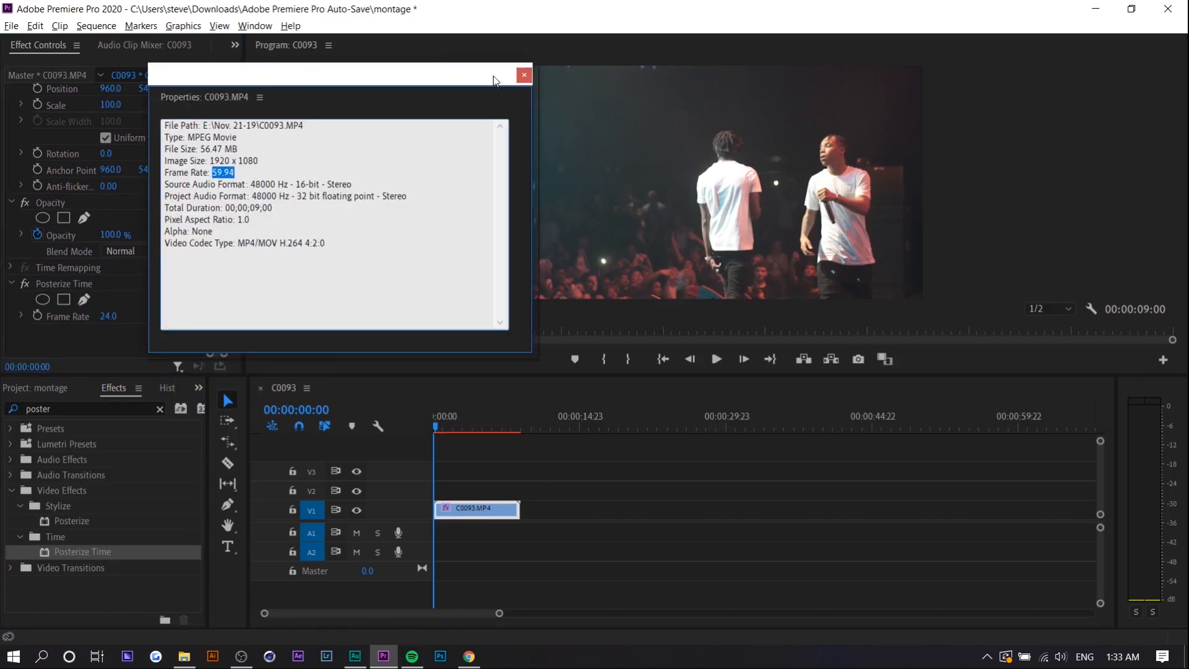
{"action": "left_click", "coordinate": [523, 75]}
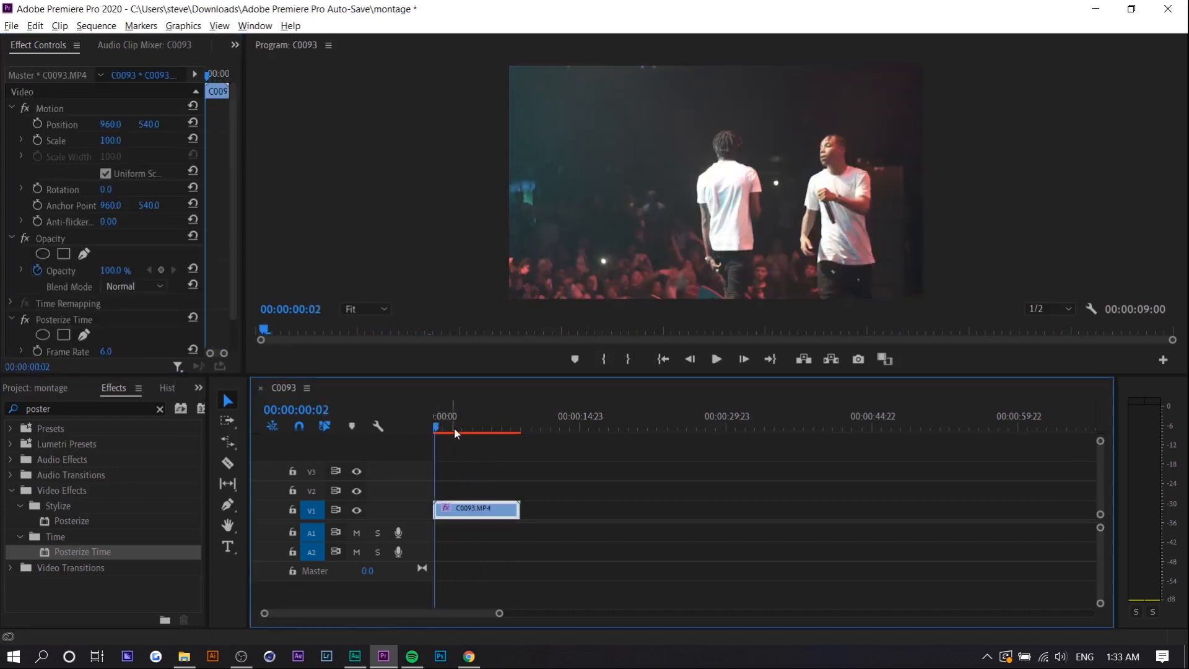
Step: Play back C0093 to preview the choppy 8 fps Posterize Time result
{"action": "left_click", "coordinate": [716, 359]}
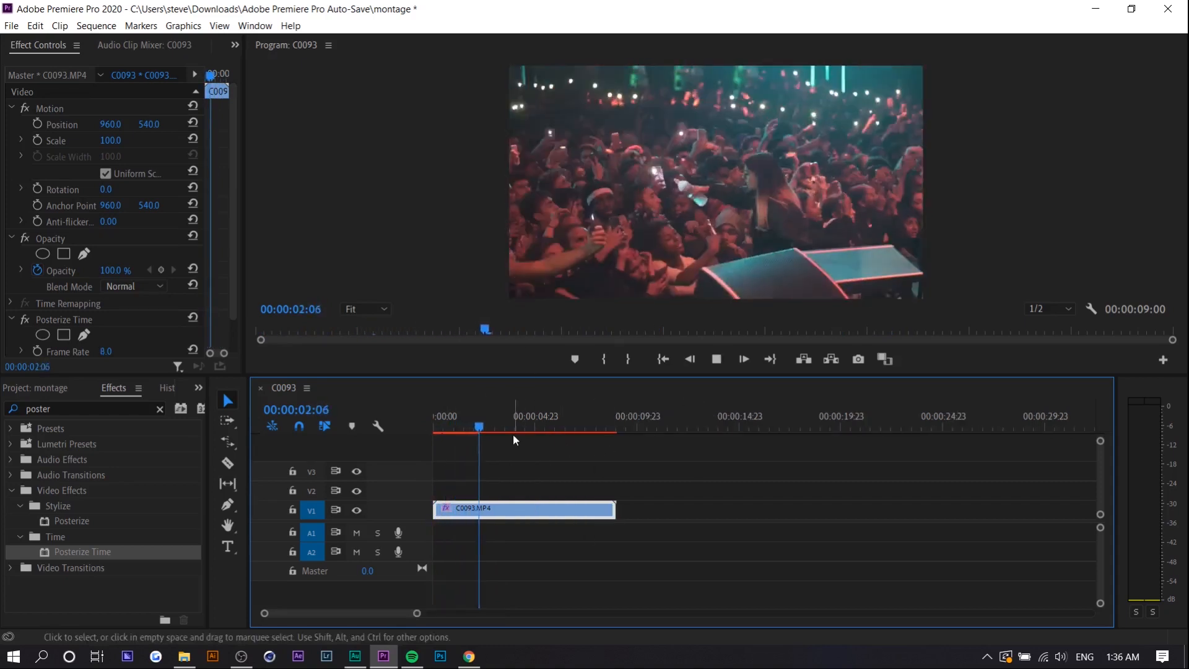
{"action": "left_click", "coordinate": [717, 360]}
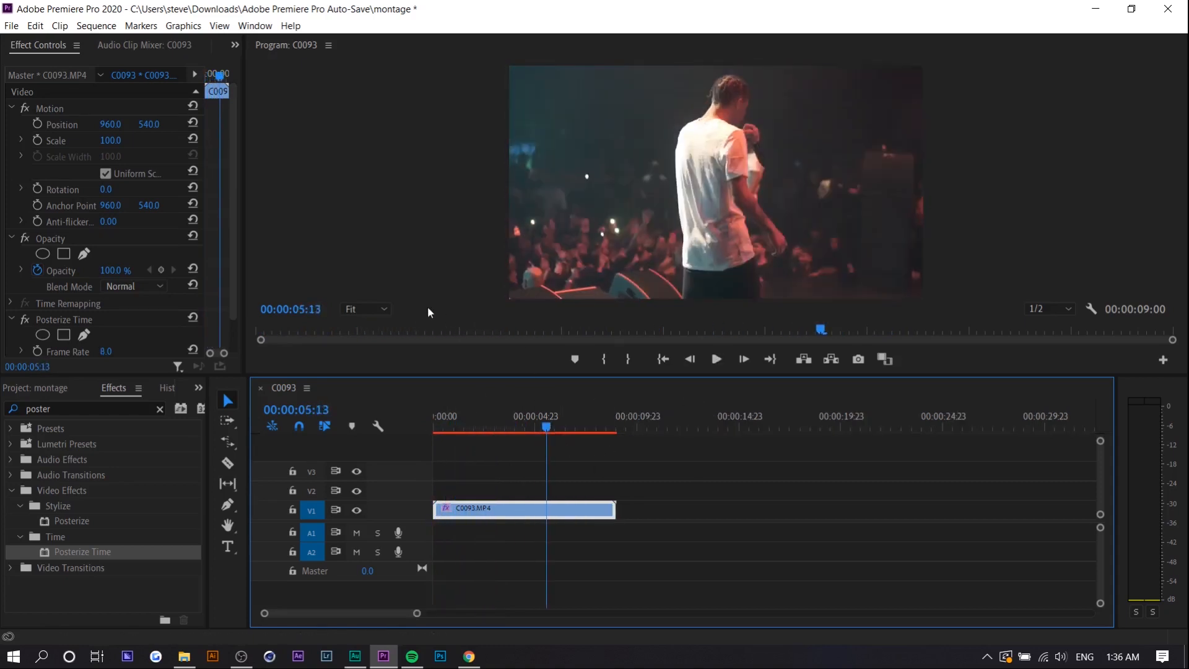
{"action": "left_click", "coordinate": [255, 25]}
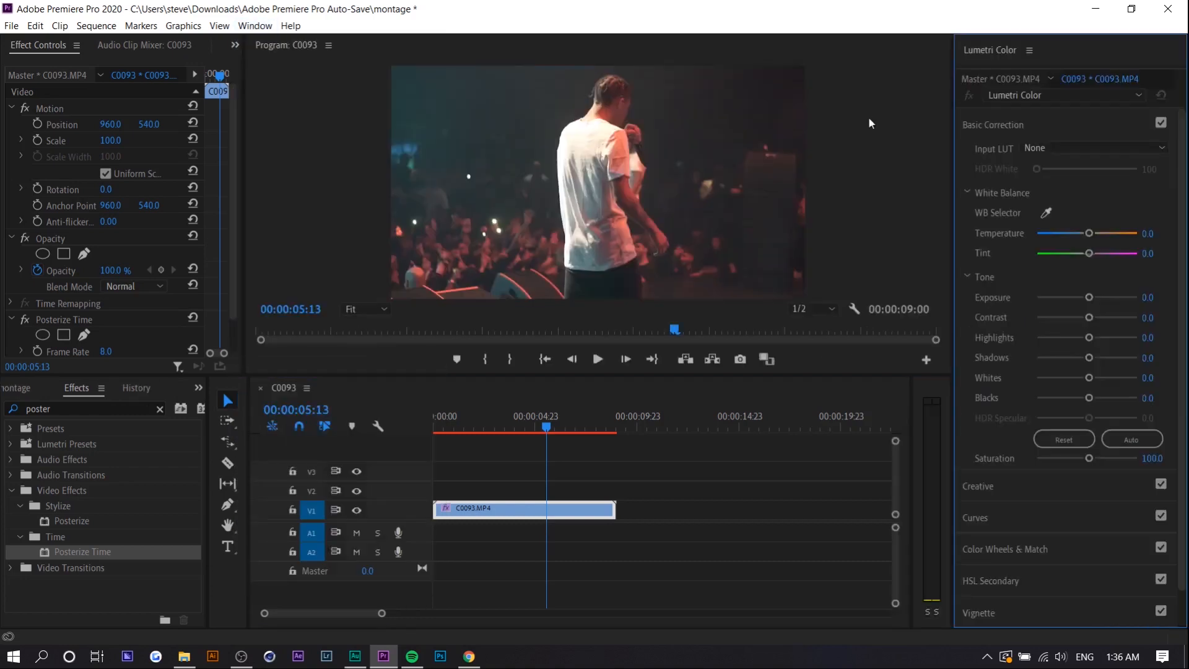
Step: Set C0093's Lumetri Vignette to Amount -0.6 and Feather 76.3
{"action": "left_click", "coordinate": [487, 427]}
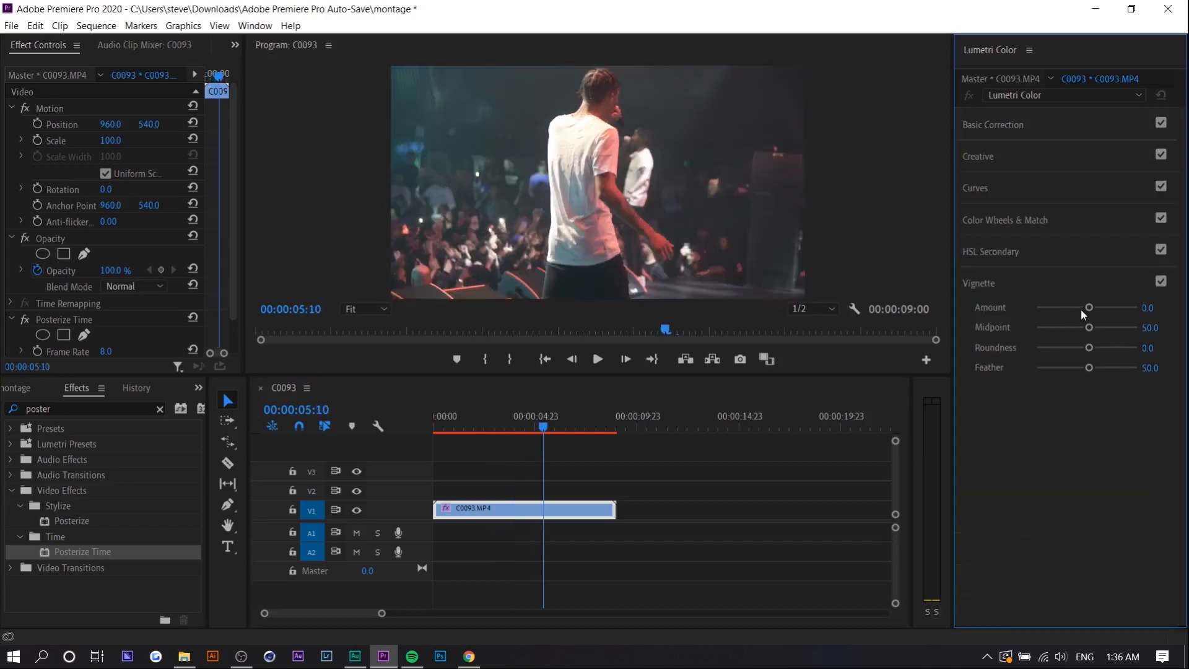
{"action": "left_click_drag", "start_coordinate": [1090, 307], "coordinate": [1075, 307]}
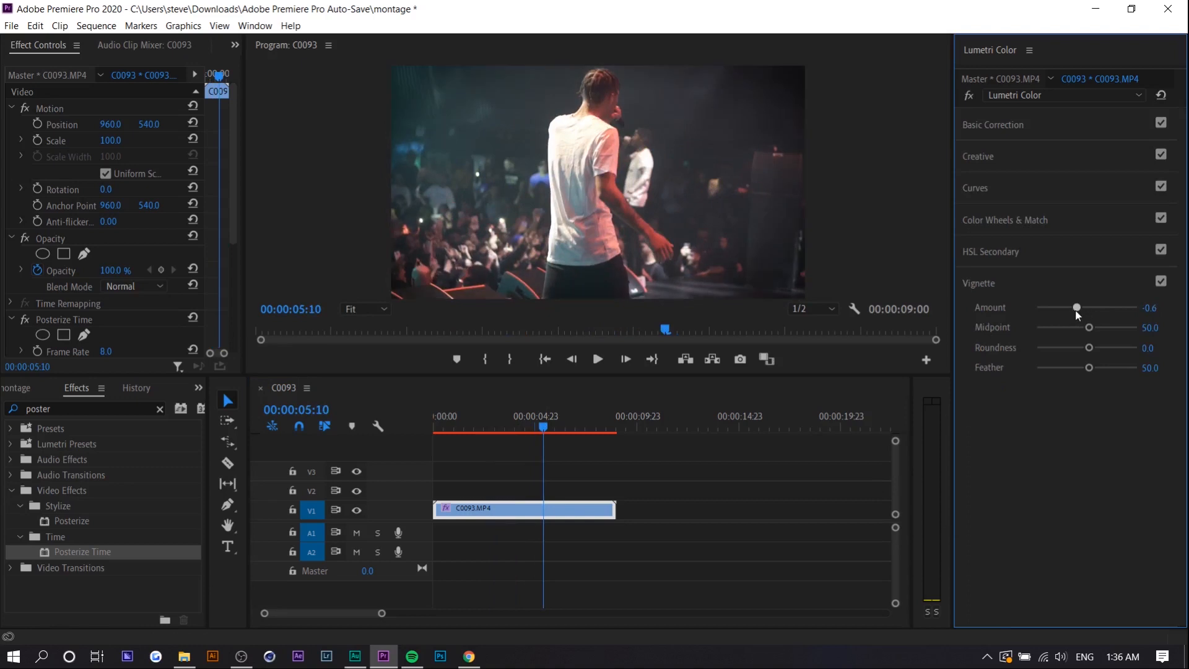
{"action": "mouse_move", "coordinate": [1090, 368]}
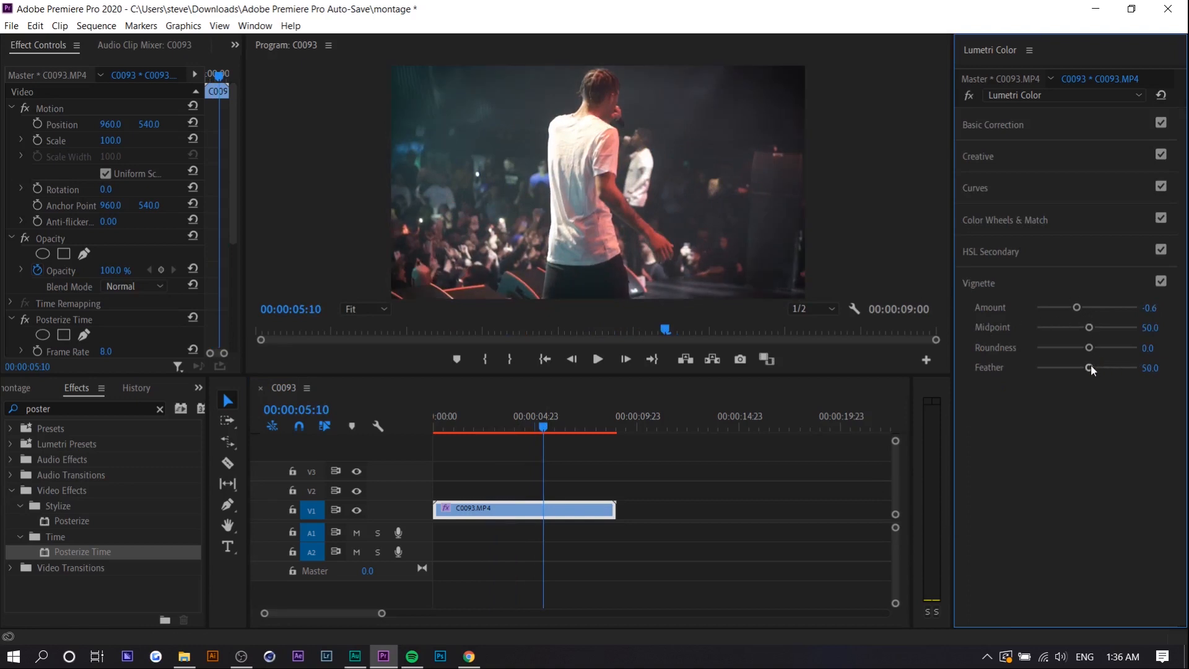
{"action": "left_click_drag", "start_coordinate": [1091, 368], "coordinate": [1068, 368]}
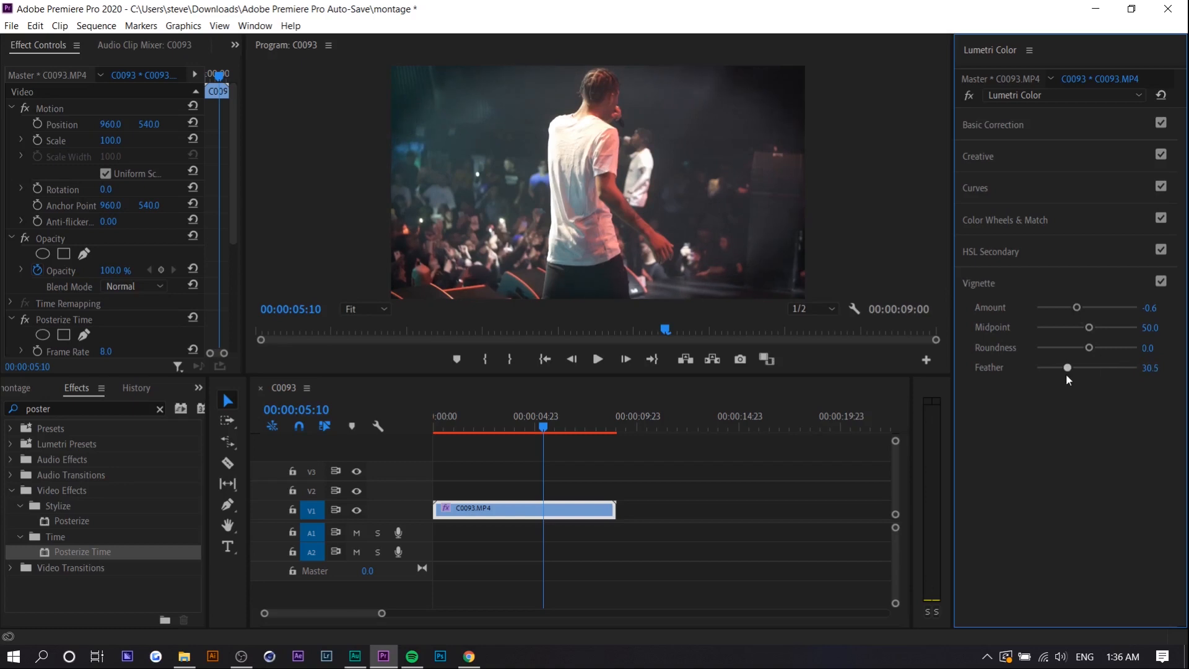
{"action": "left_click_drag", "start_coordinate": [1068, 368], "coordinate": [1105, 367]}
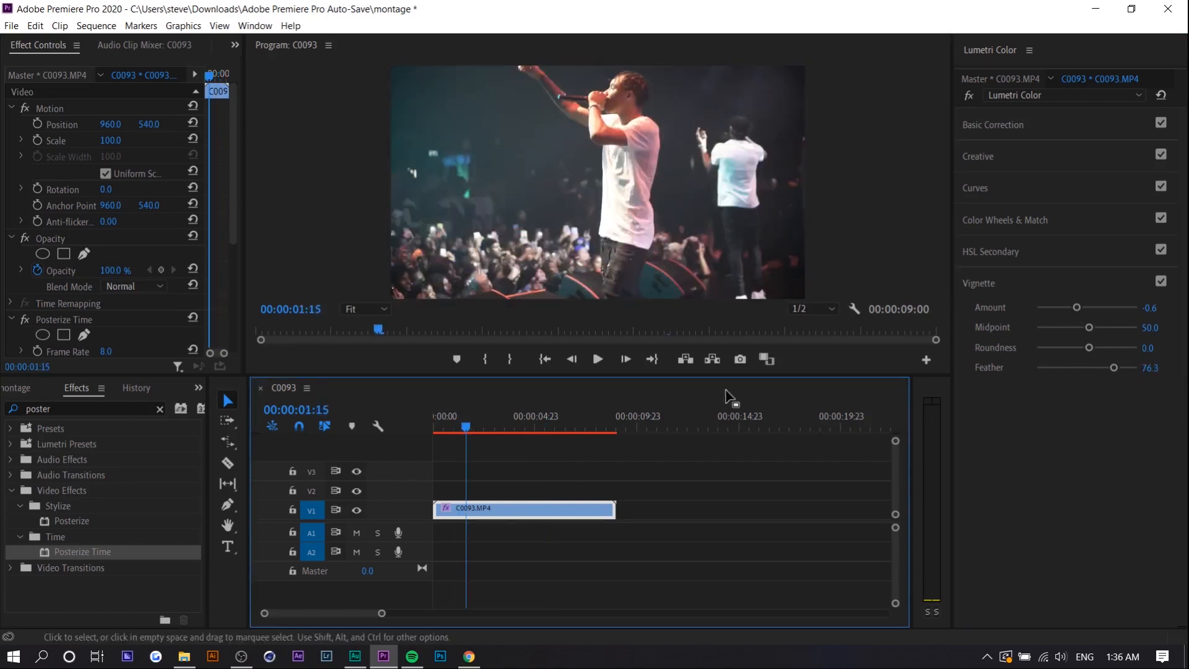
Step: Set the Lumetri Creative Faded Film slider on C0093 to 38.2
{"action": "left_click", "coordinate": [977, 156]}
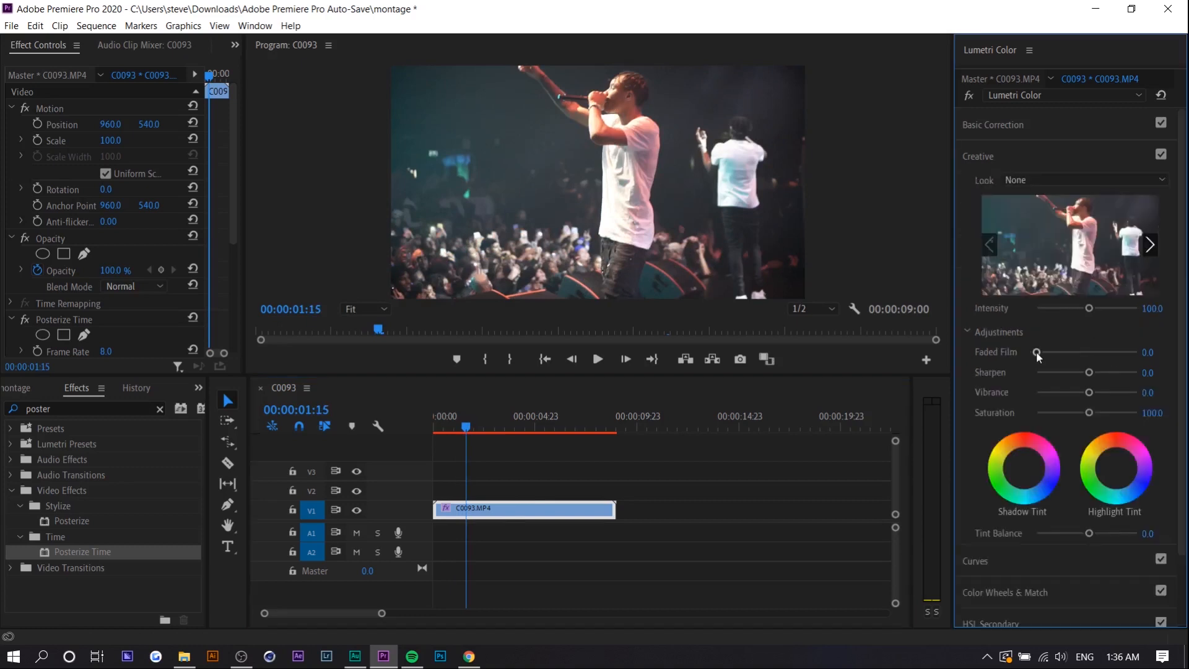
{"action": "left_click_drag", "start_coordinate": [1043, 352], "coordinate": [1075, 351]}
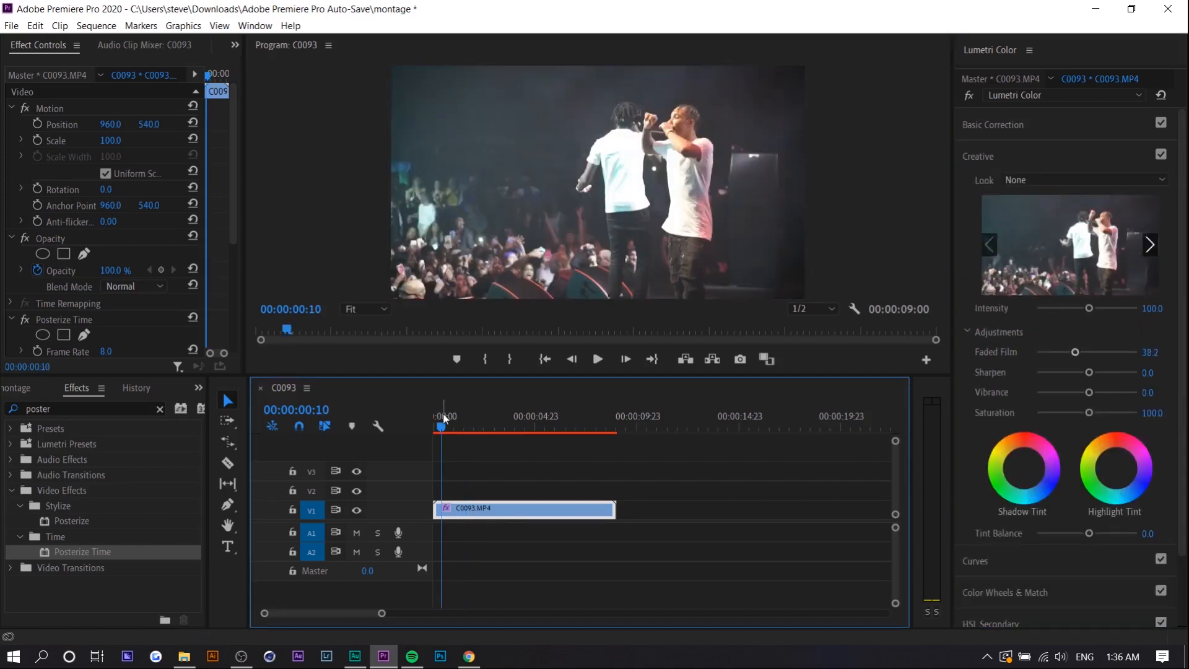
{"action": "left_click", "coordinate": [597, 360]}
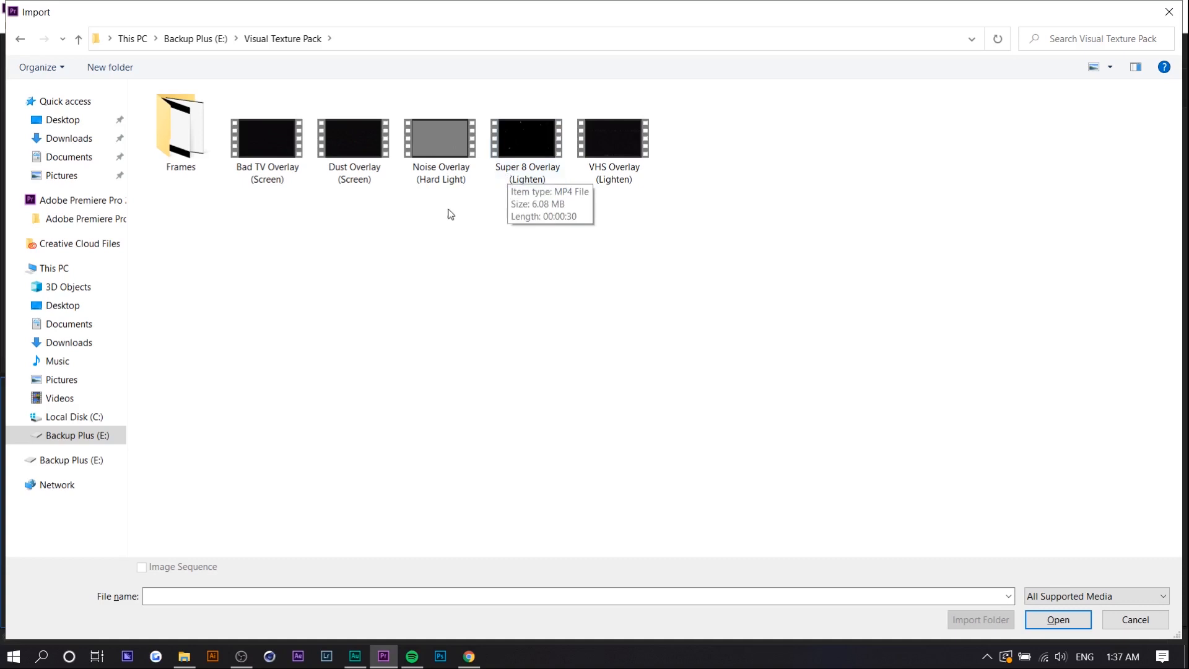
{"action": "mouse_move", "coordinate": [449, 217]}
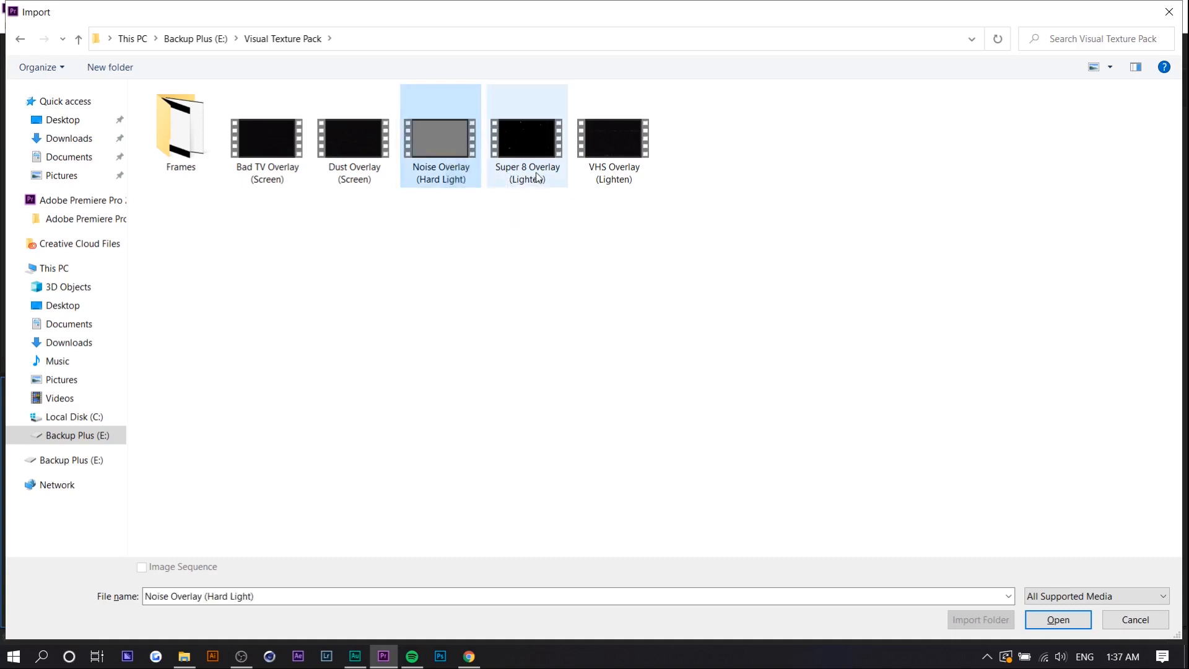
Step: Import Noise Overlay and Super 8 Overlay and drop both onto V3 above C0093
{"action": "left_click", "coordinate": [527, 136]}
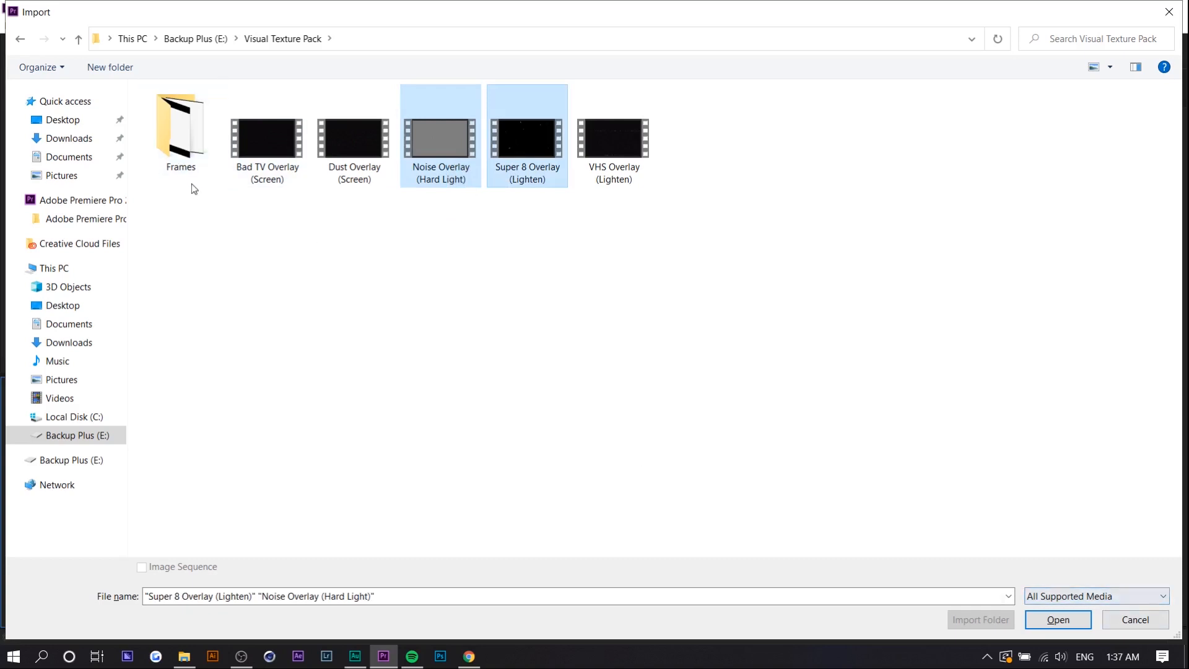
{"action": "left_click", "coordinate": [1058, 619]}
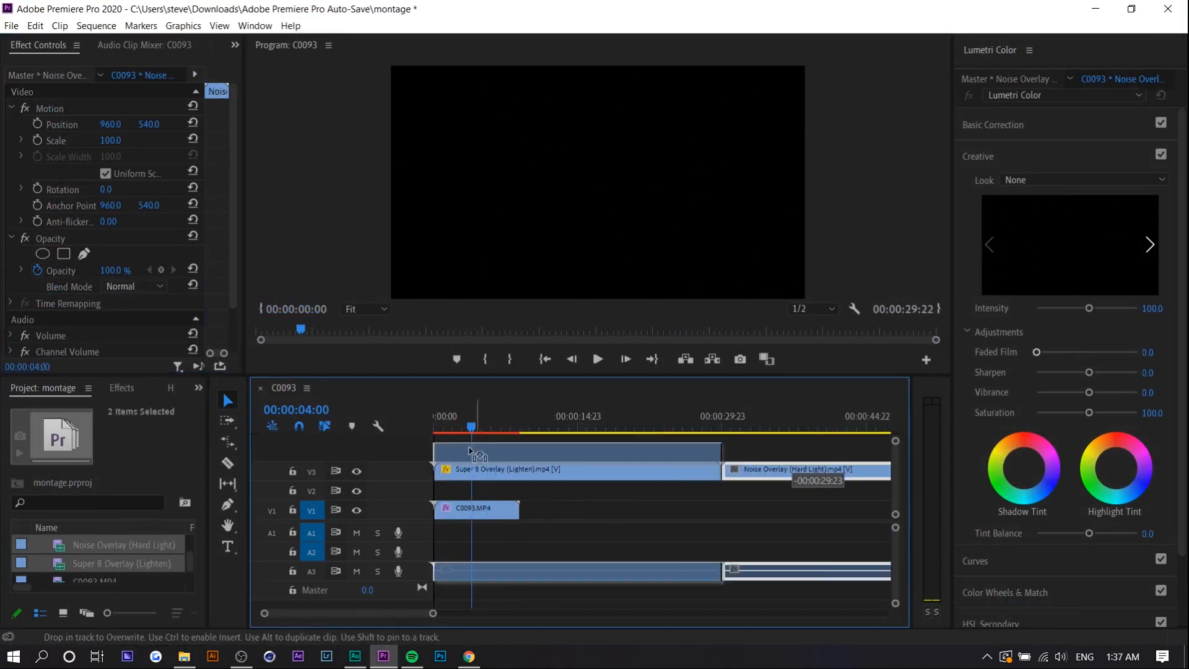
{"action": "left_click", "coordinate": [132, 286]}
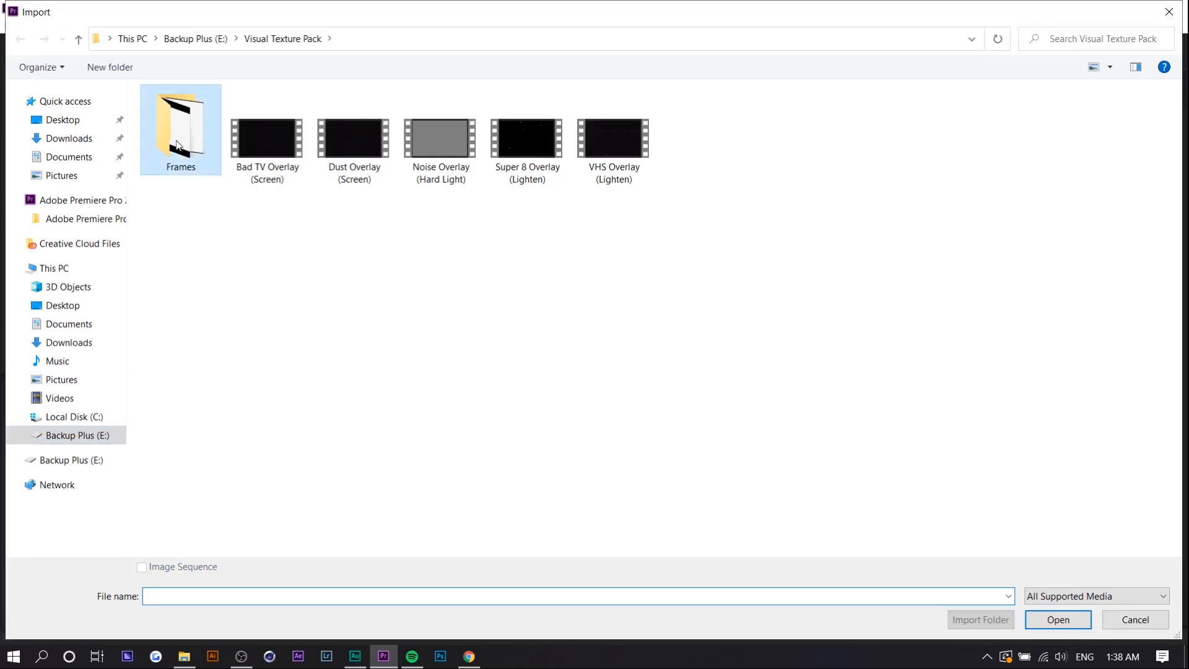
Step: Import 4x5.png from Frames onto the top track, trimmed to C0093's length
{"action": "left_click", "coordinate": [1059, 620]}
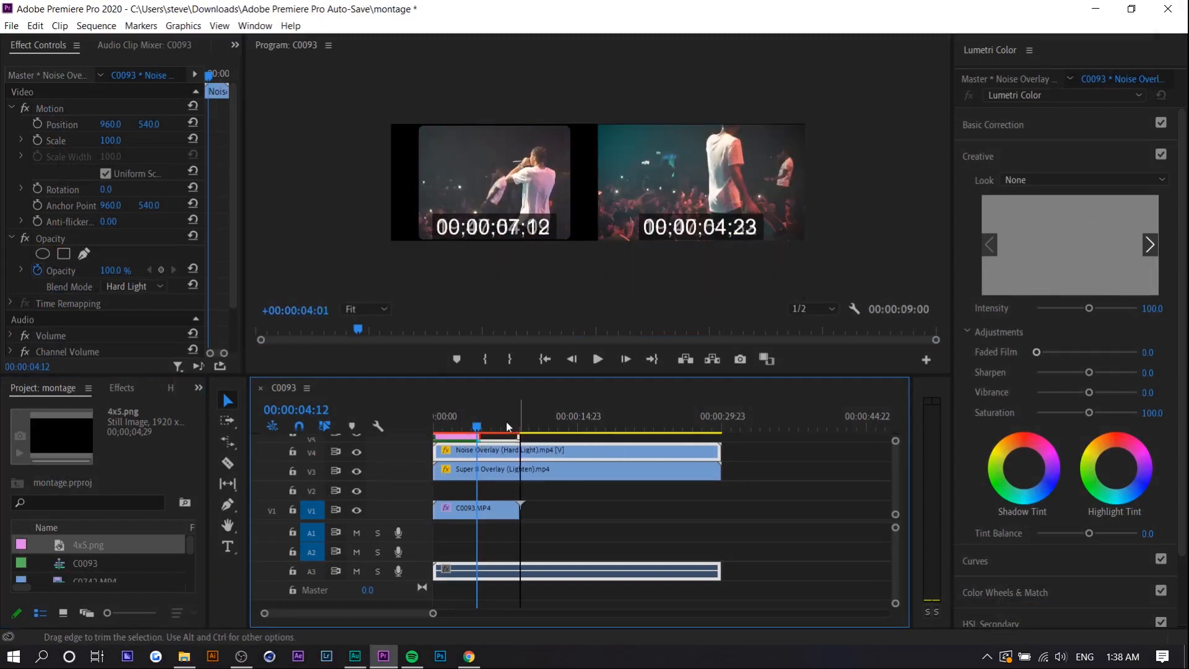
{"action": "left_click", "coordinate": [597, 359]}
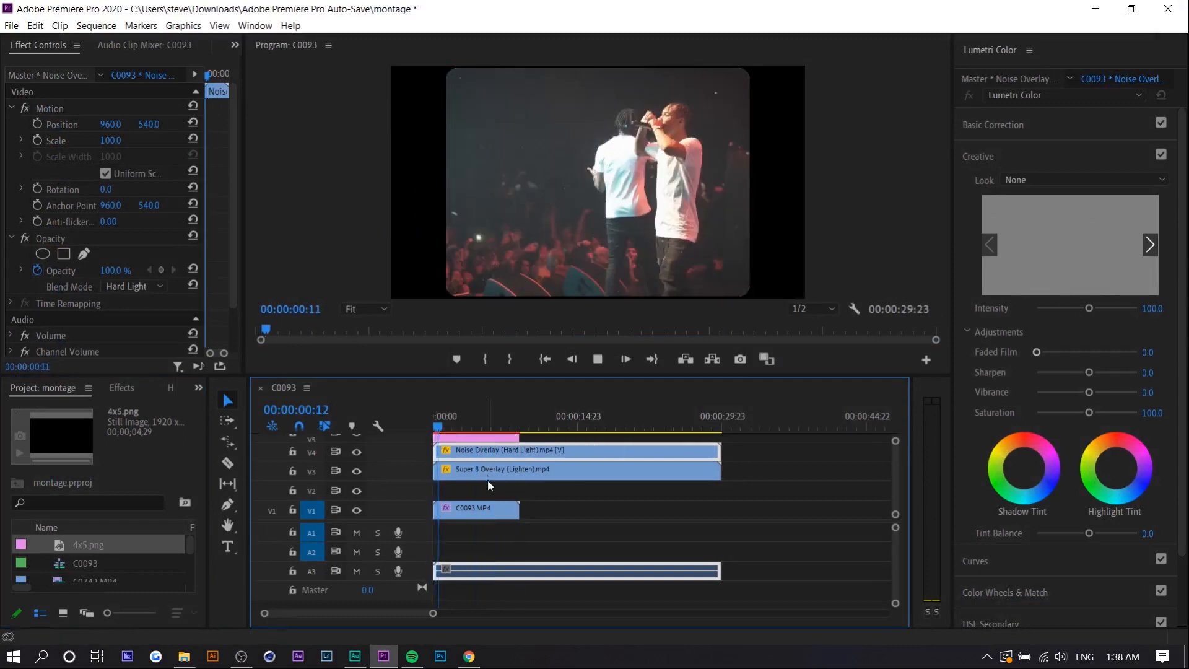